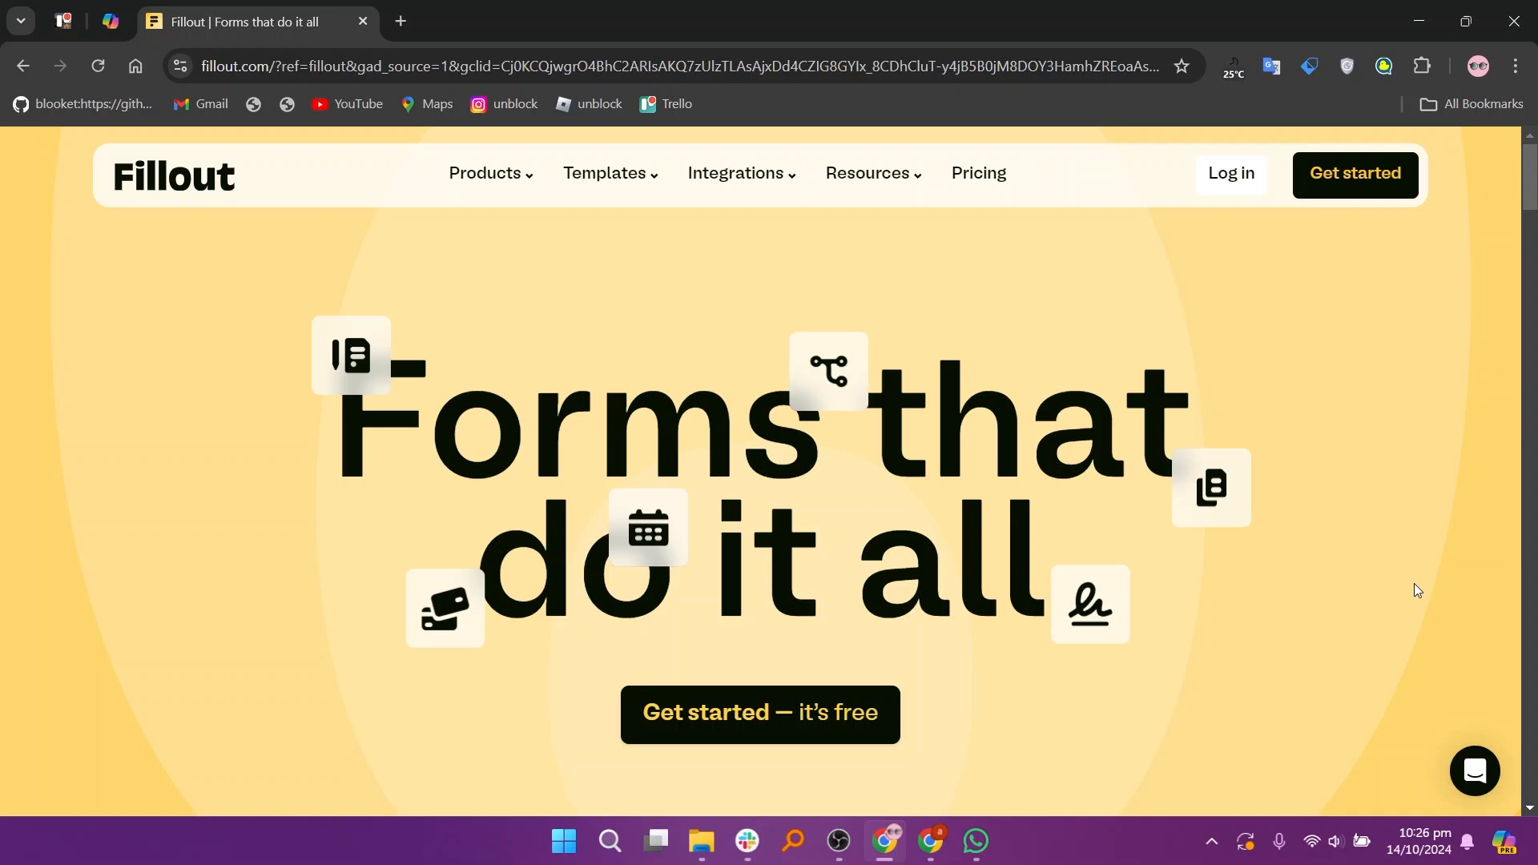
Browse Fillout's homepage features and testimonials, then go to its Pricing page.
{"action": "scroll", "scroll_direction": "down", "scroll_amount": 3}
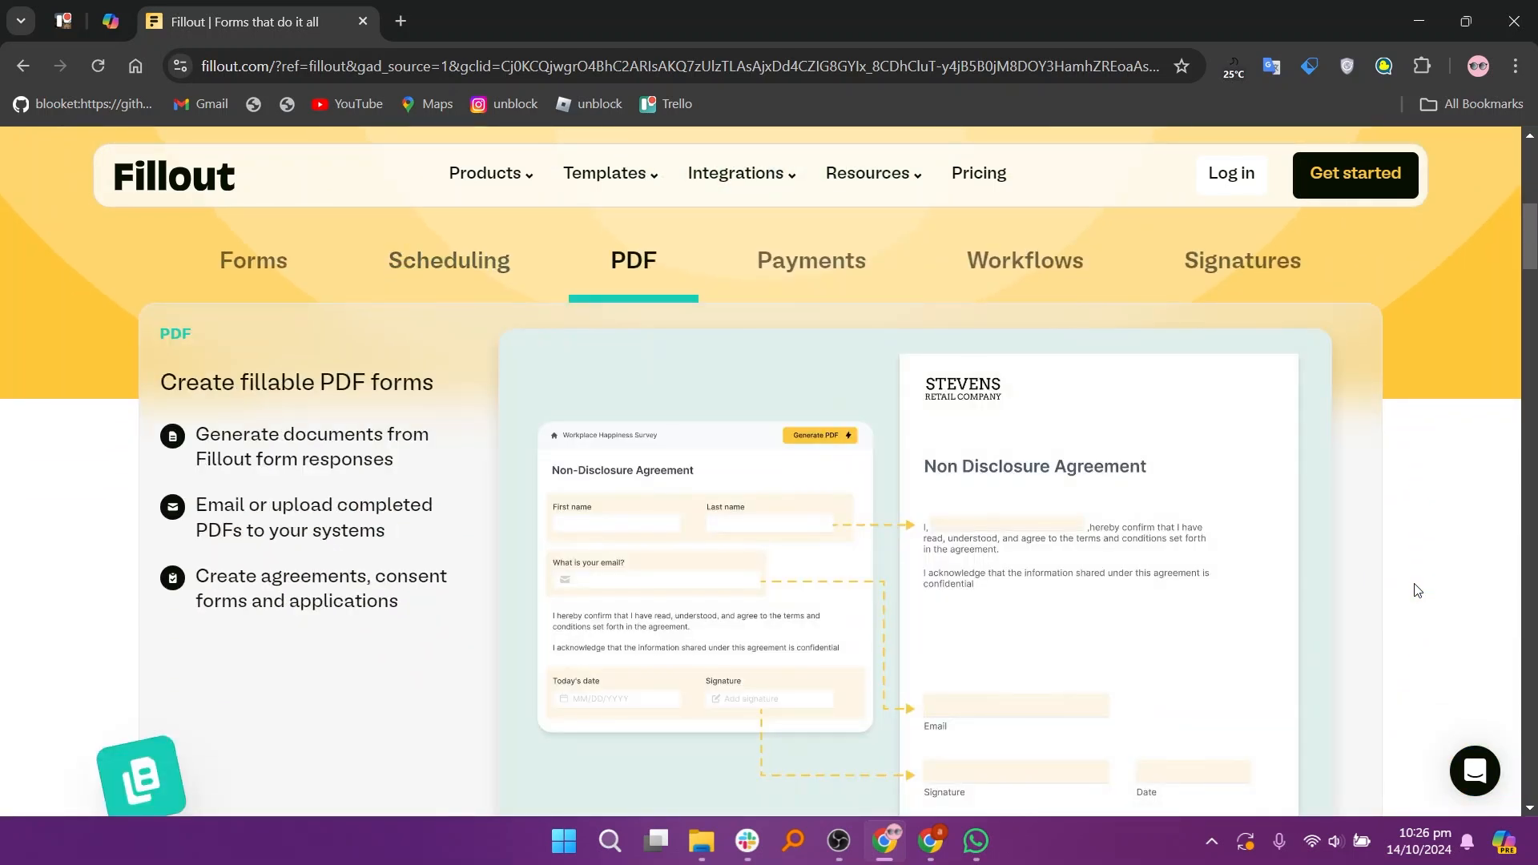
{"action": "left_click", "coordinate": [1023, 261]}
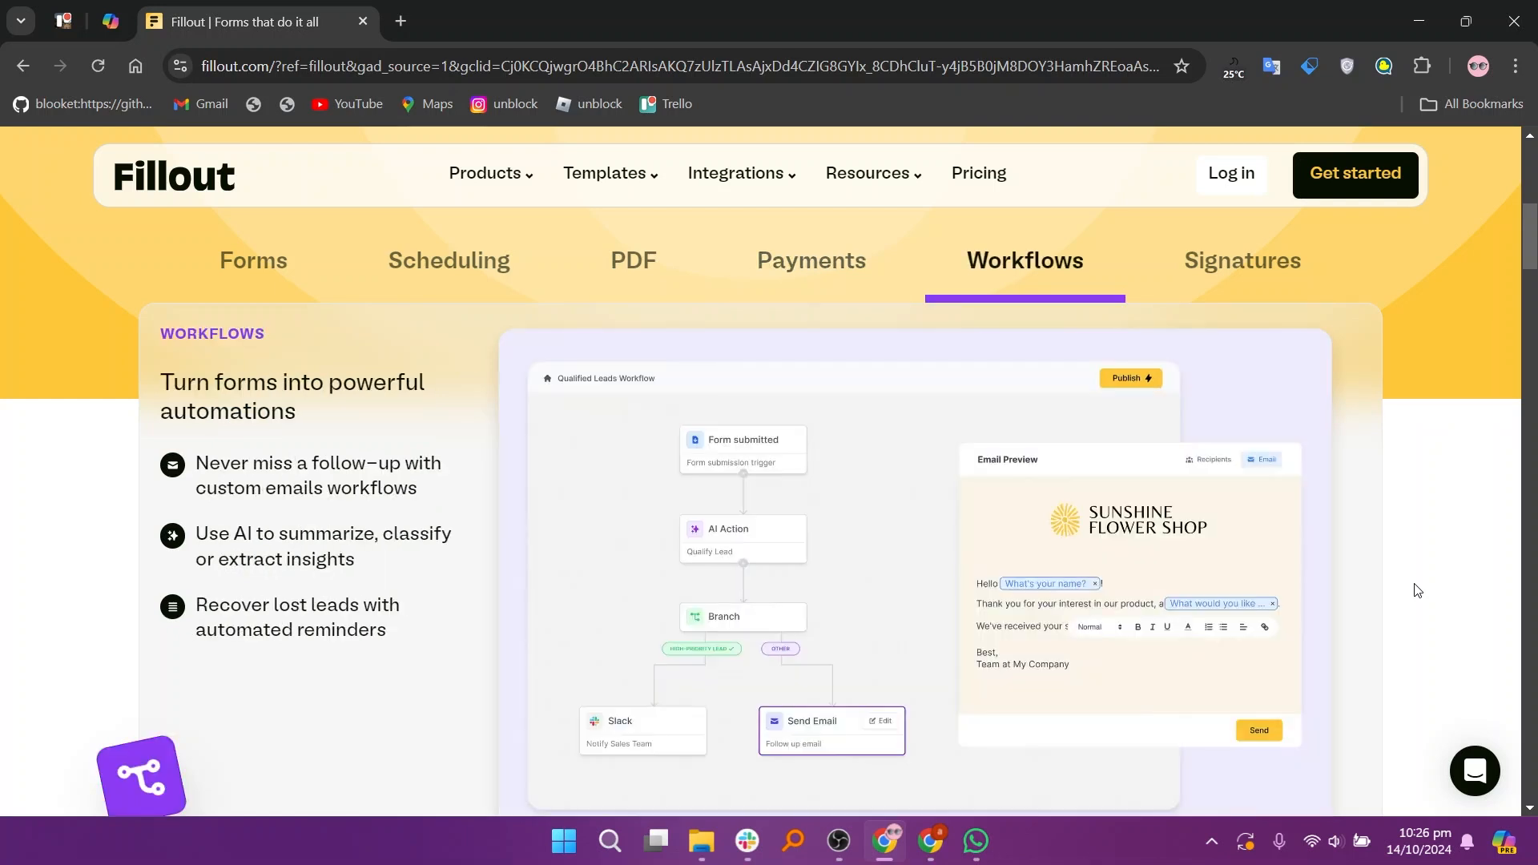
{"action": "left_click", "coordinate": [1241, 261]}
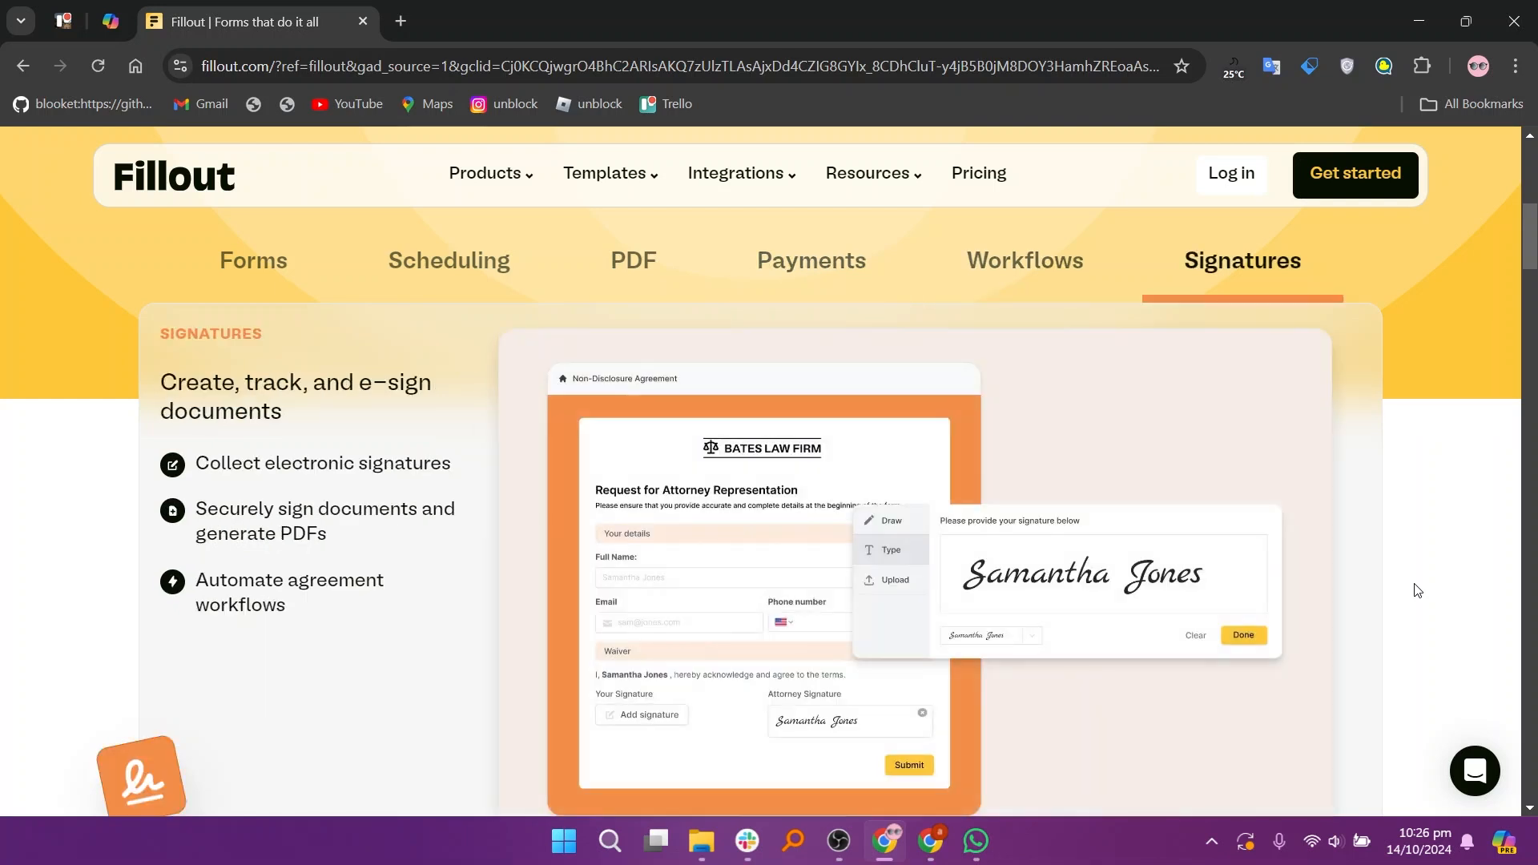
{"action": "left_click", "coordinate": [253, 259]}
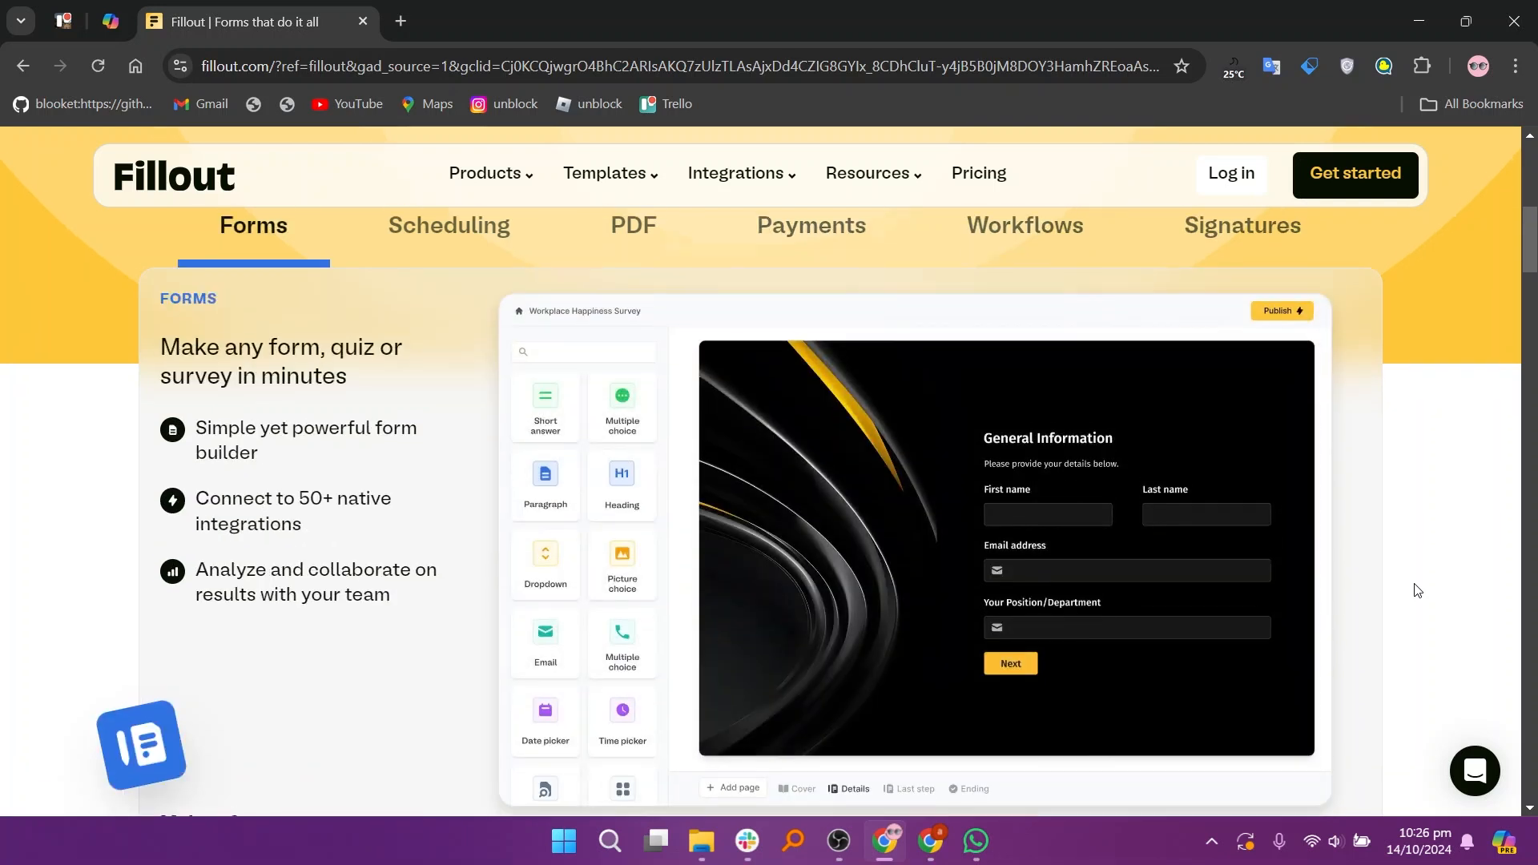
{"action": "scroll", "scroll_direction": "down", "scroll_amount": 3}
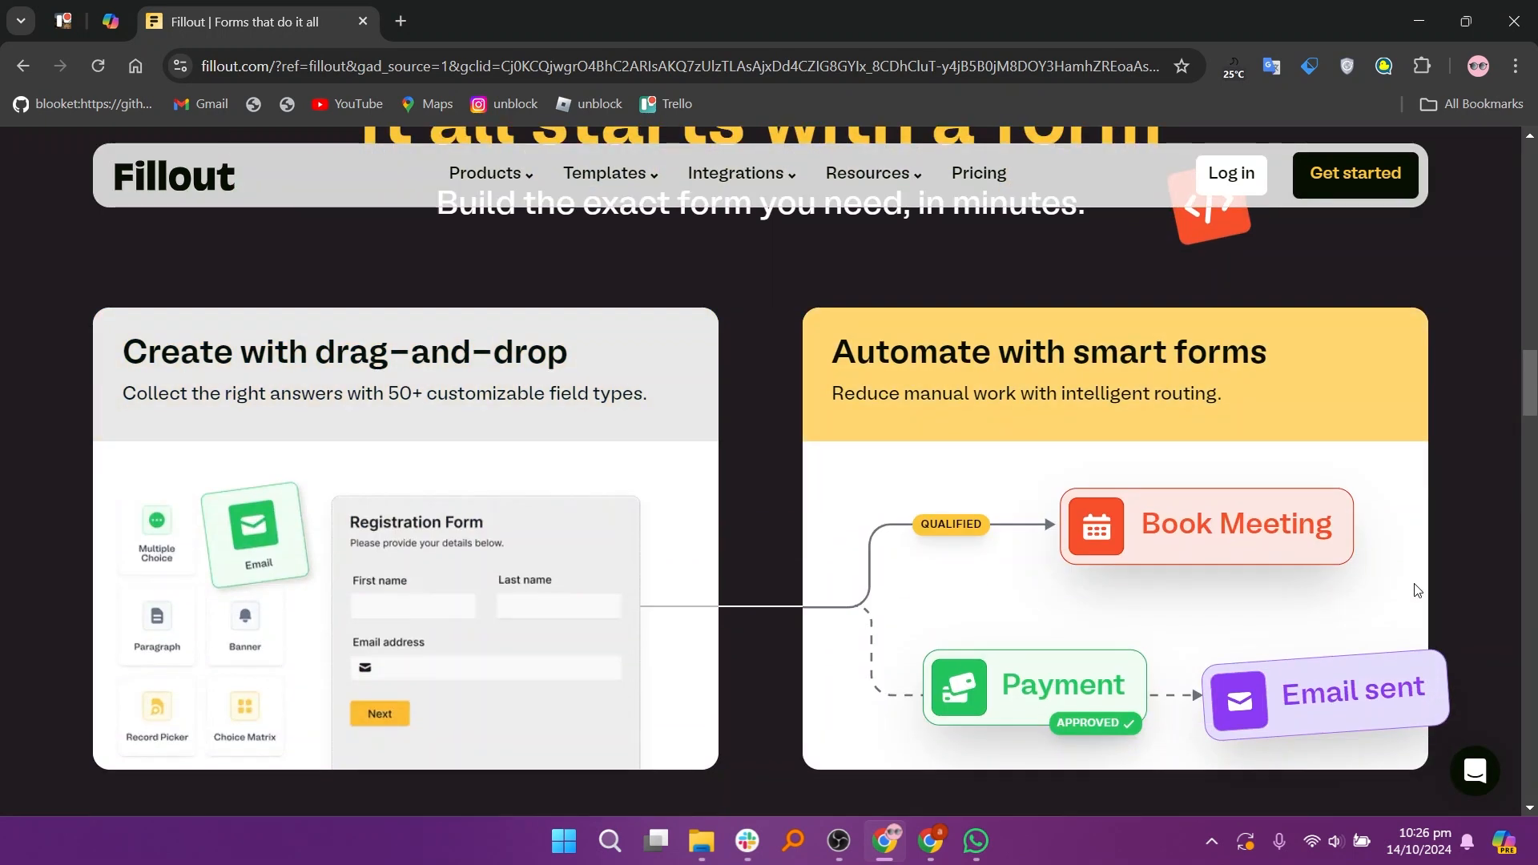
{"action": "scroll", "scroll_direction": "down", "scroll_amount": 3}
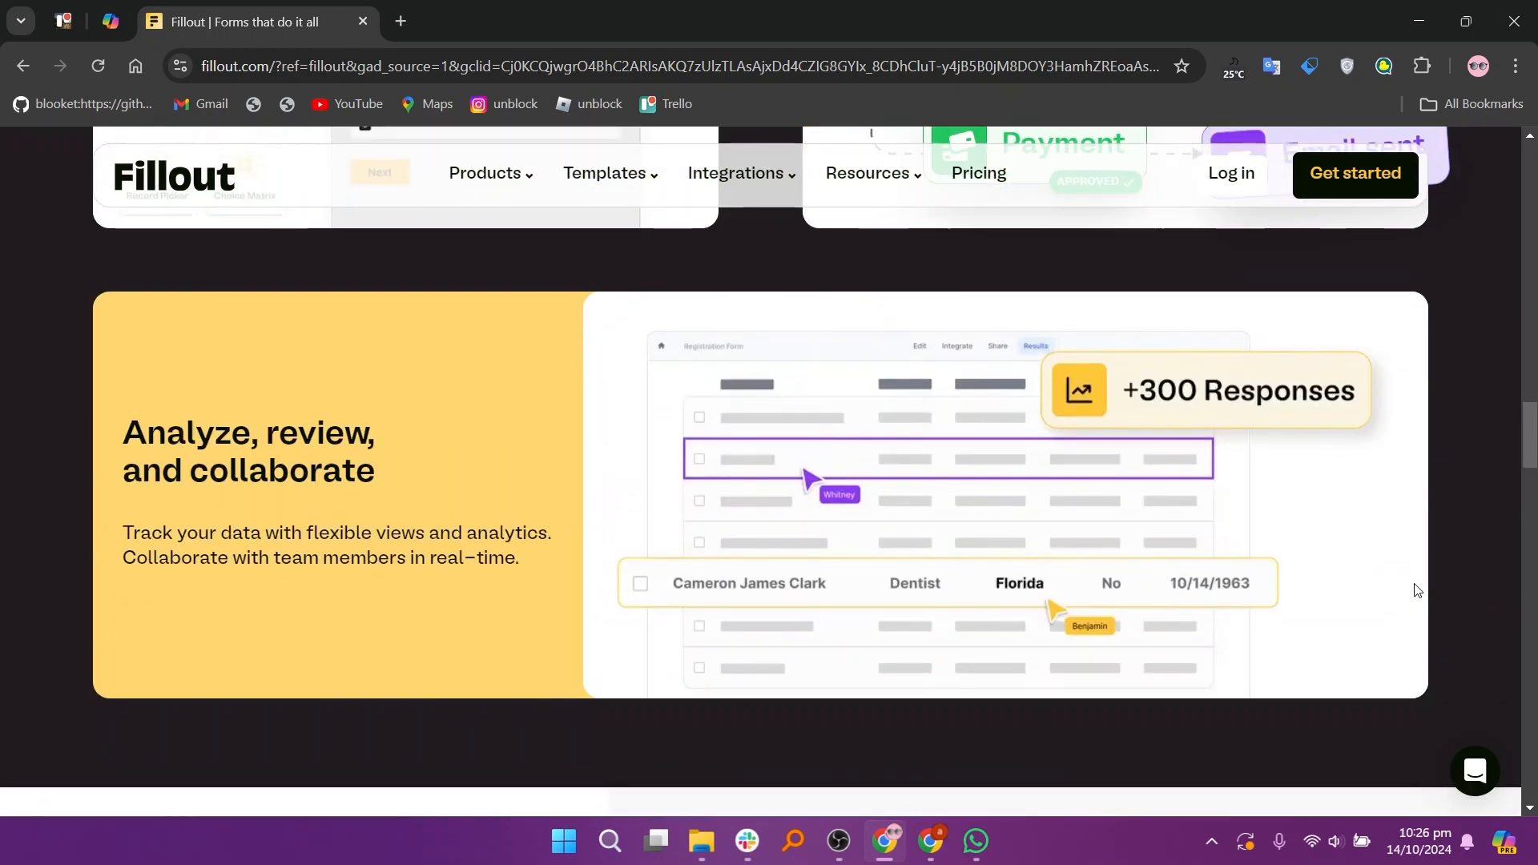
{"action": "scroll", "scroll_direction": "down", "scroll_amount": 3}
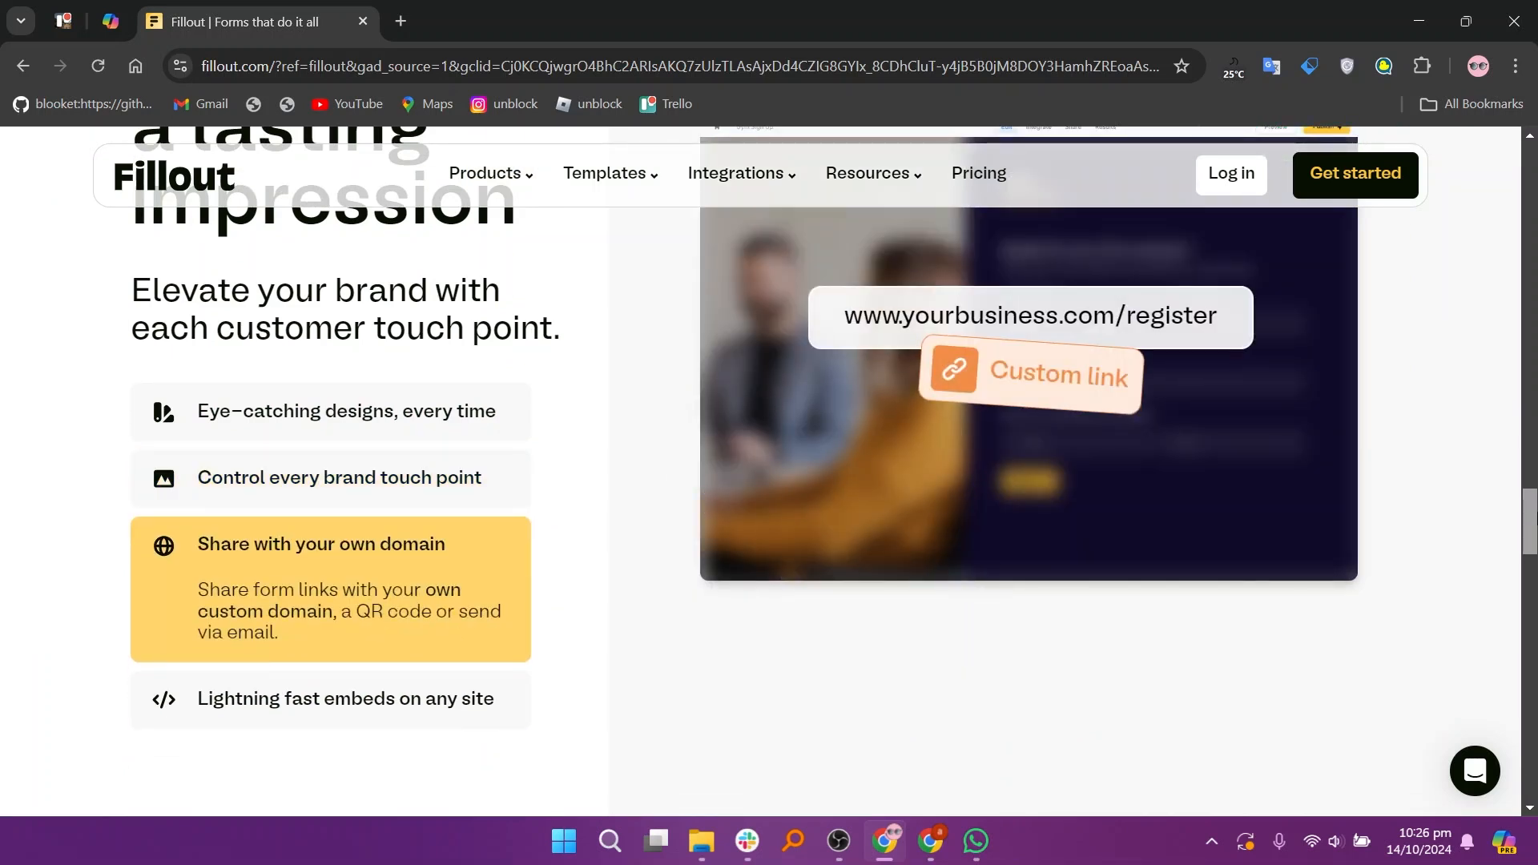
{"action": "left_click", "coordinate": [978, 173]}
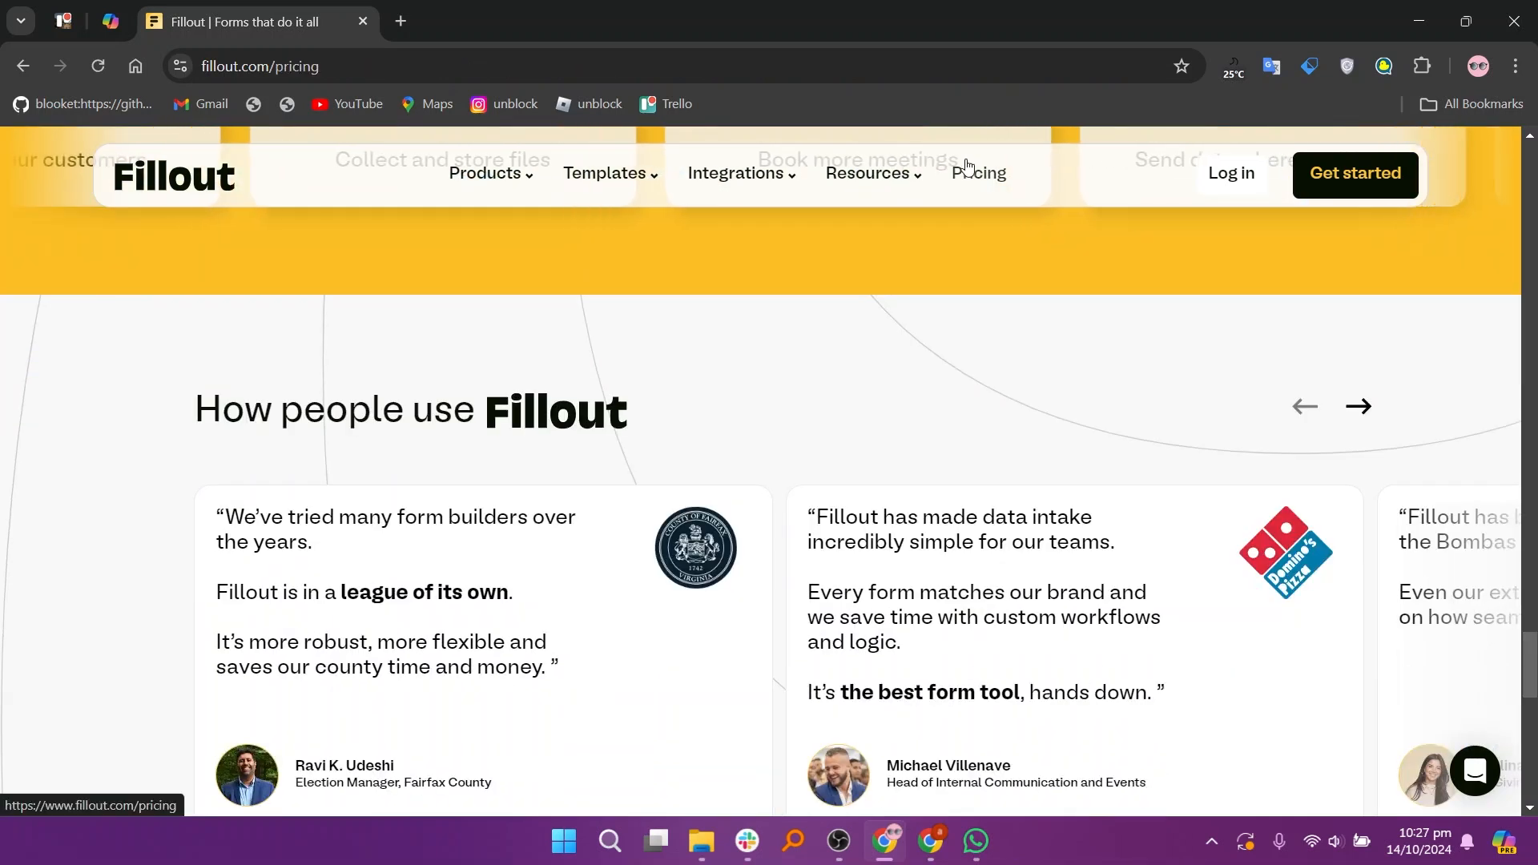
Review Fillout's Free, Starter, Pro and Business plan cards, then load typeform.com.
{"action": "left_click", "coordinate": [975, 174]}
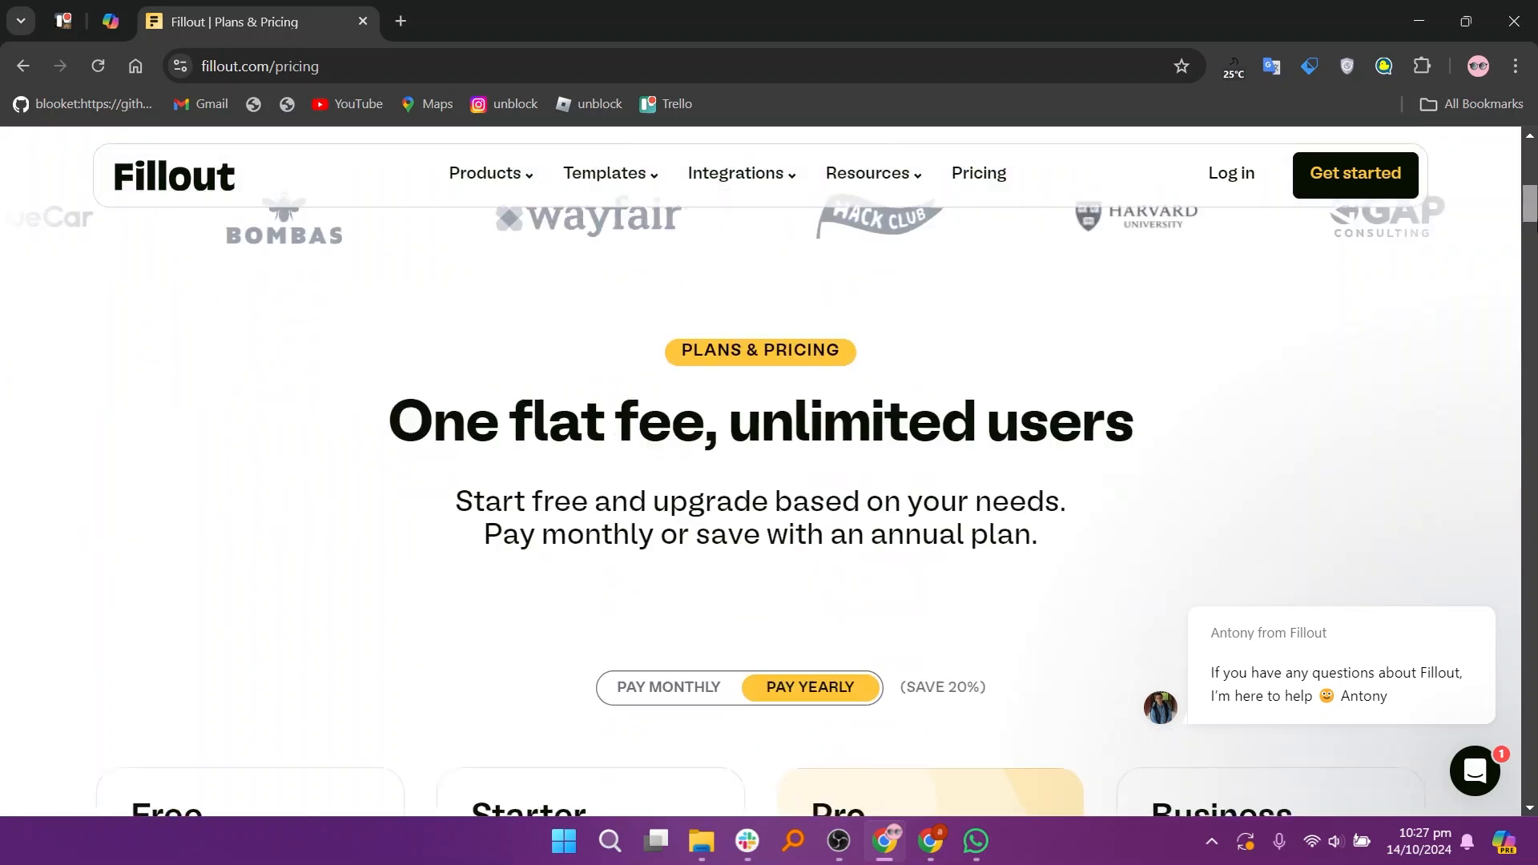
{"action": "scroll", "scroll_direction": "down", "scroll_amount": 3}
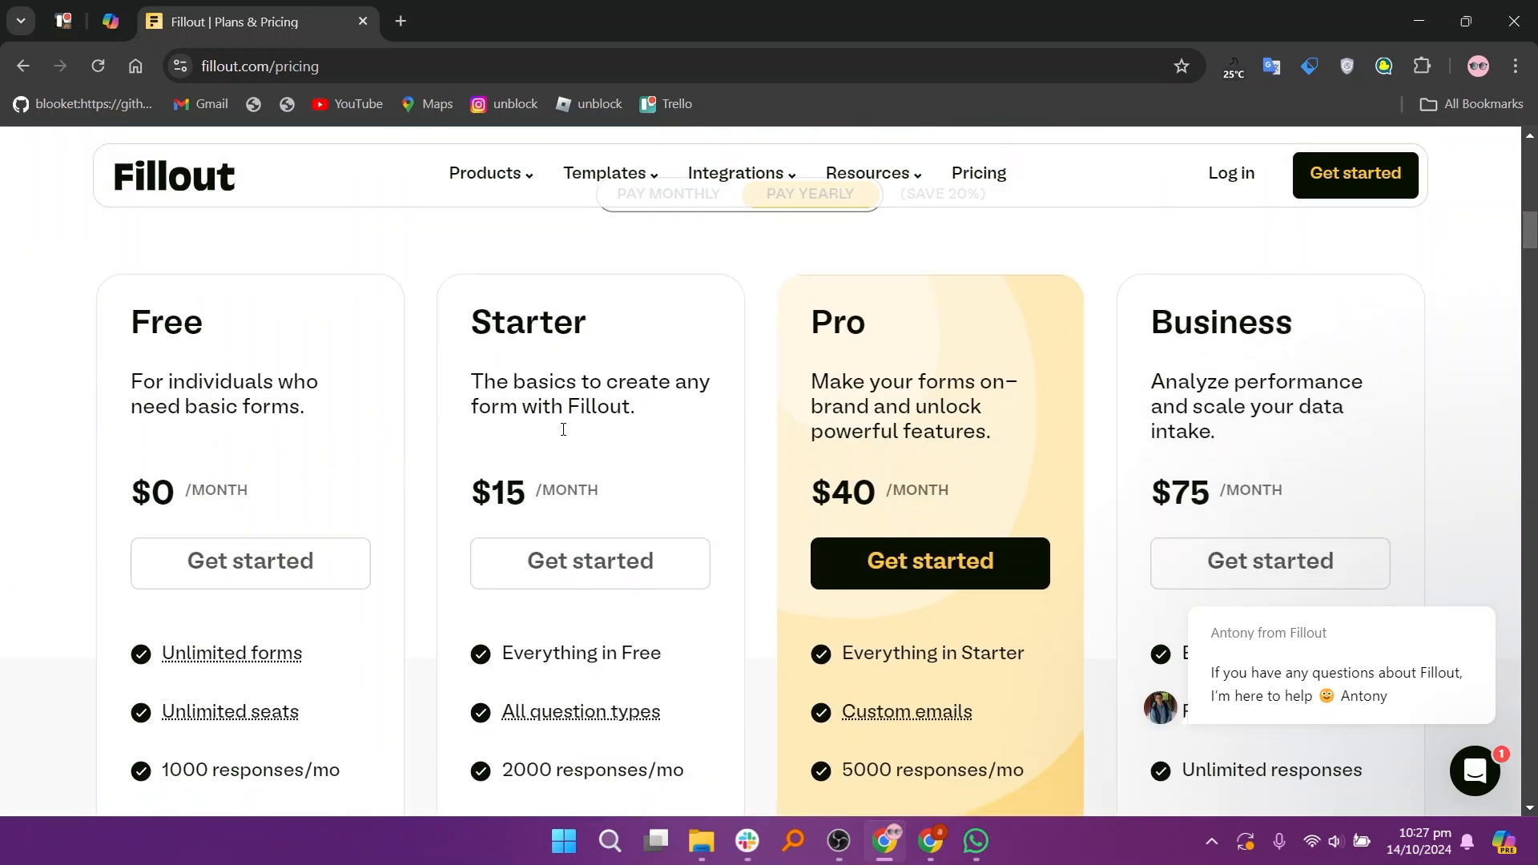
{"action": "mouse_move", "coordinate": [784, 264]}
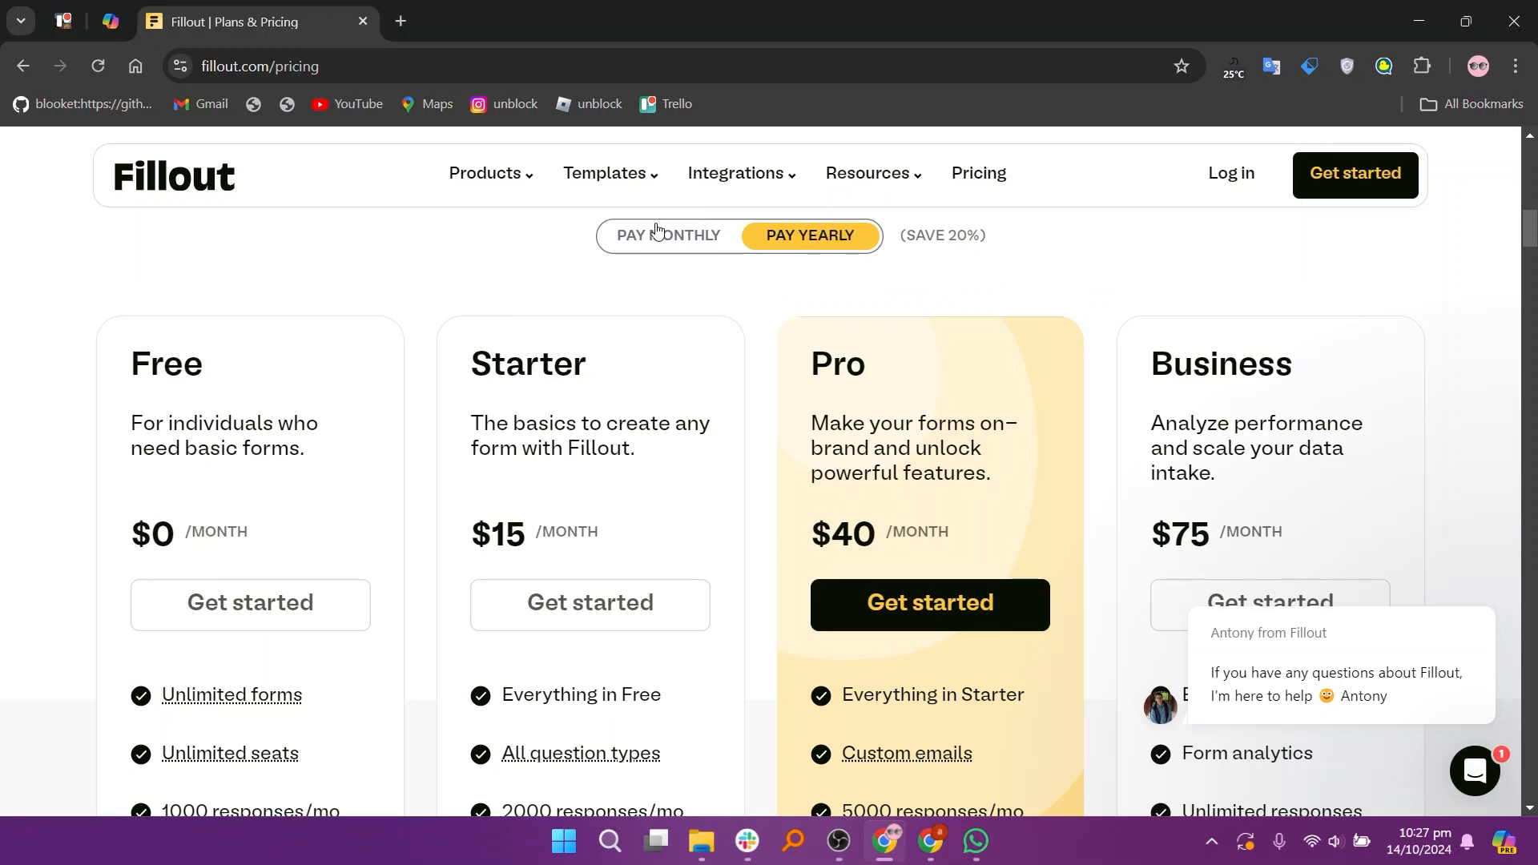
{"action": "left_click", "coordinate": [668, 236]}
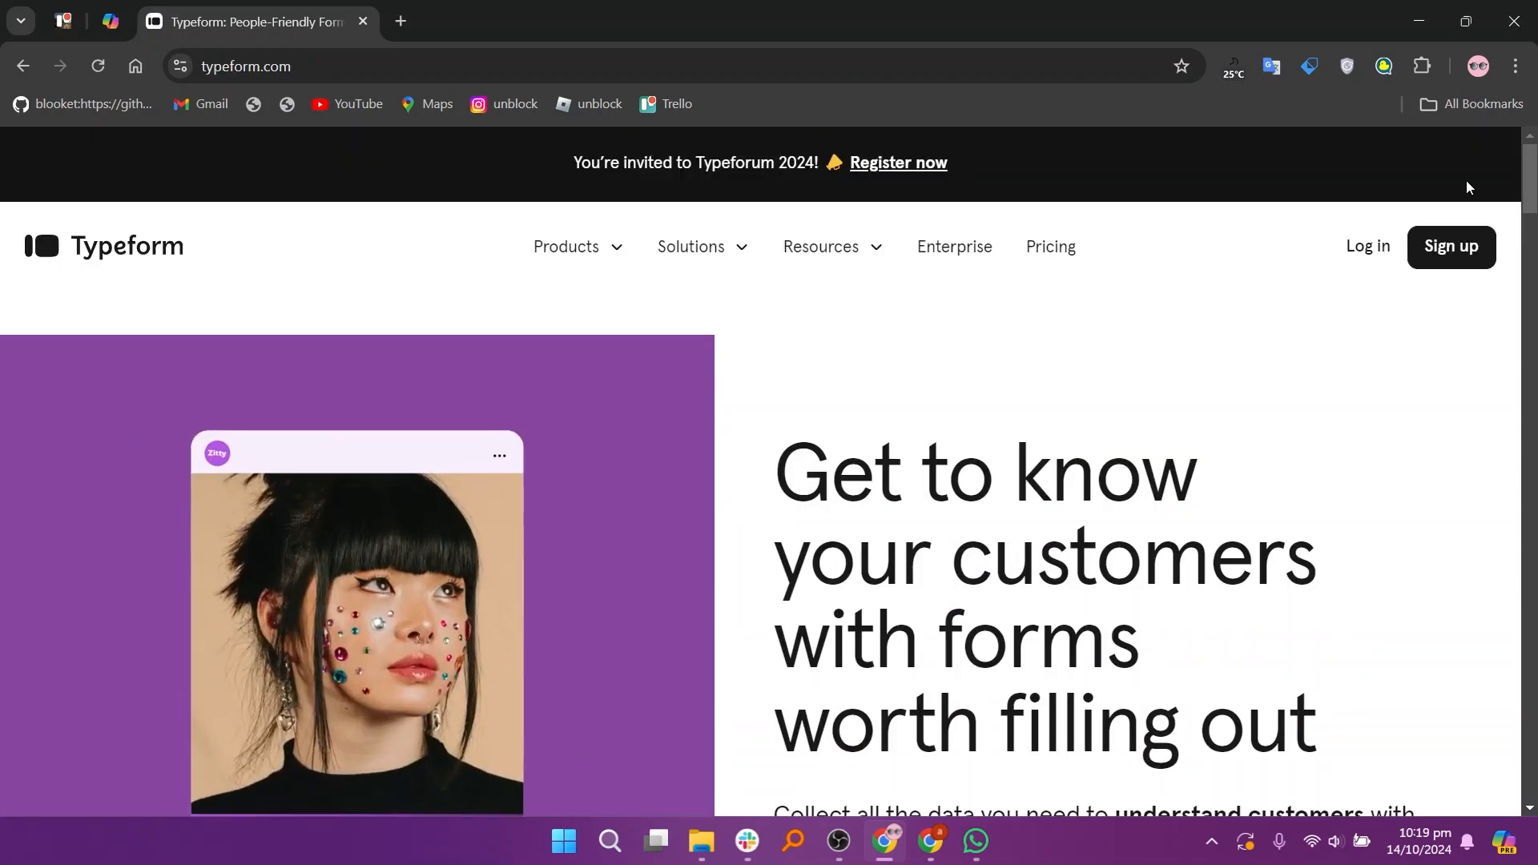
{"action": "scroll", "scroll_direction": "down", "scroll_amount": 3}
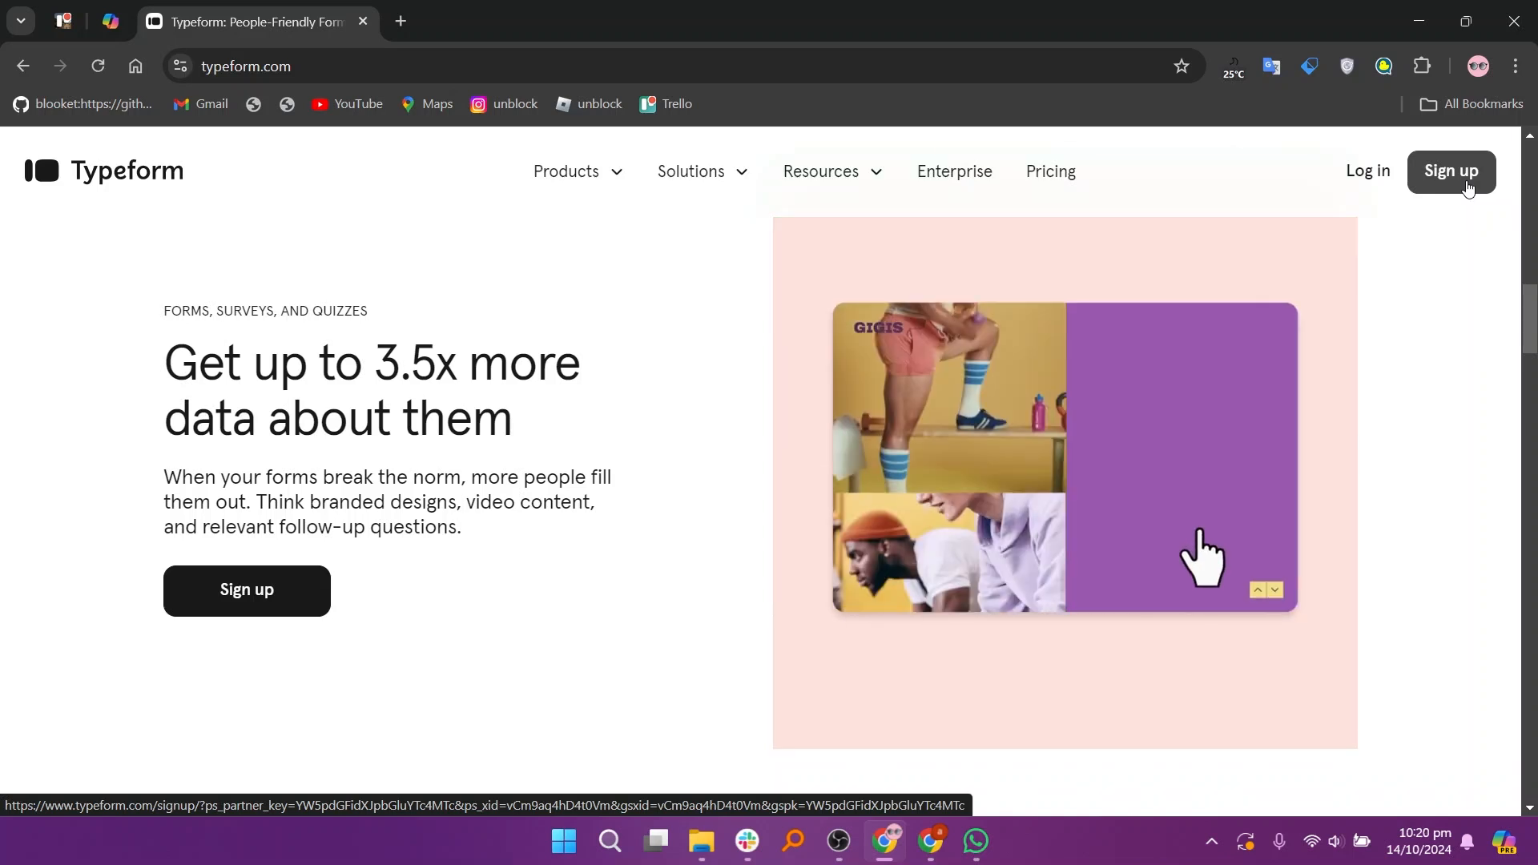
{"action": "scroll", "scroll_direction": "down", "scroll_amount": 3}
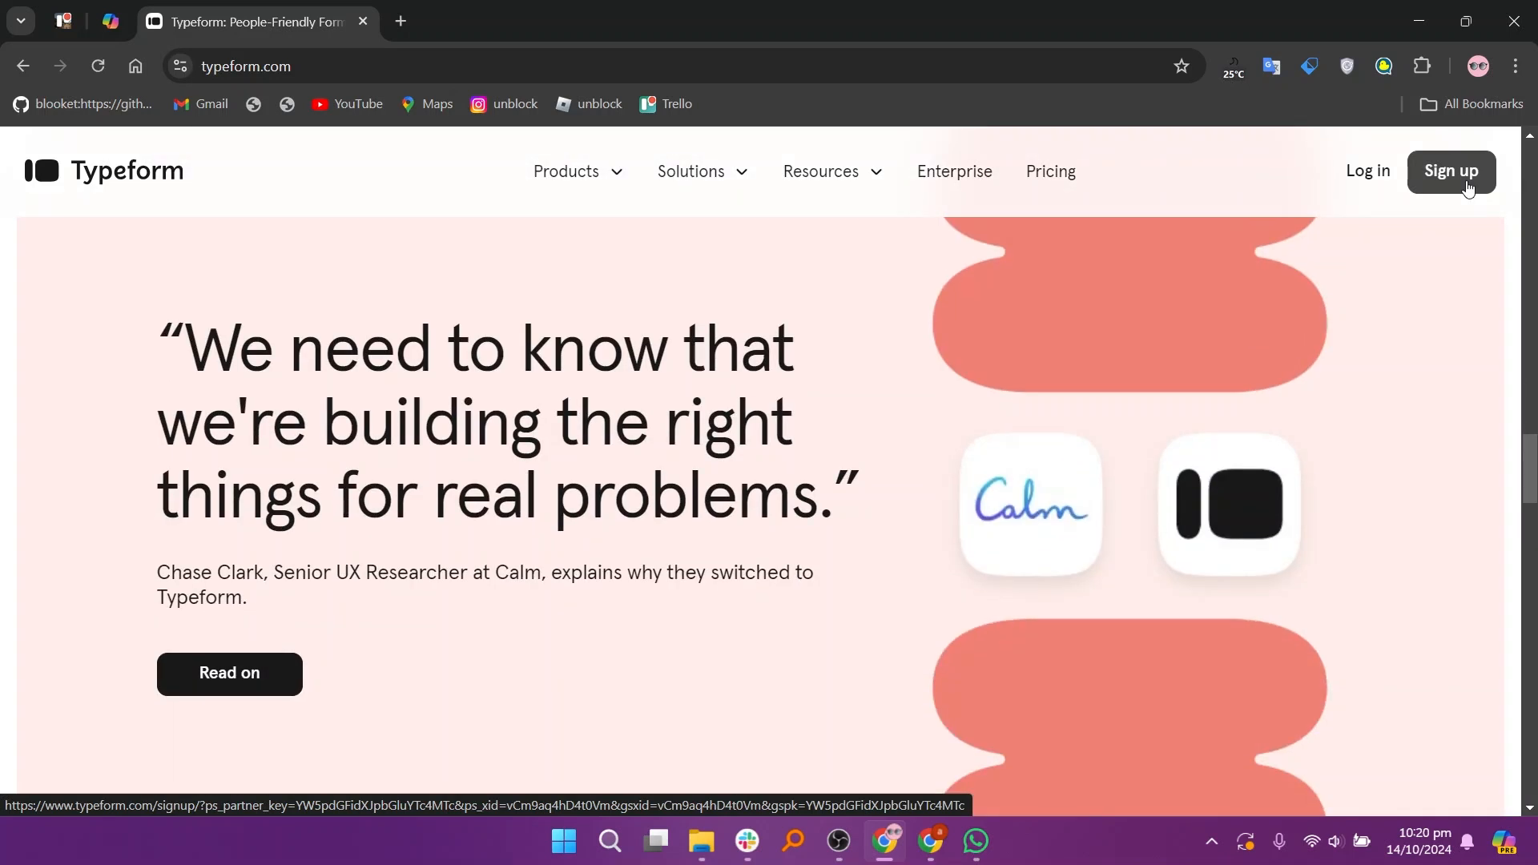
{"action": "scroll", "scroll_direction": "down", "scroll_amount": 3}
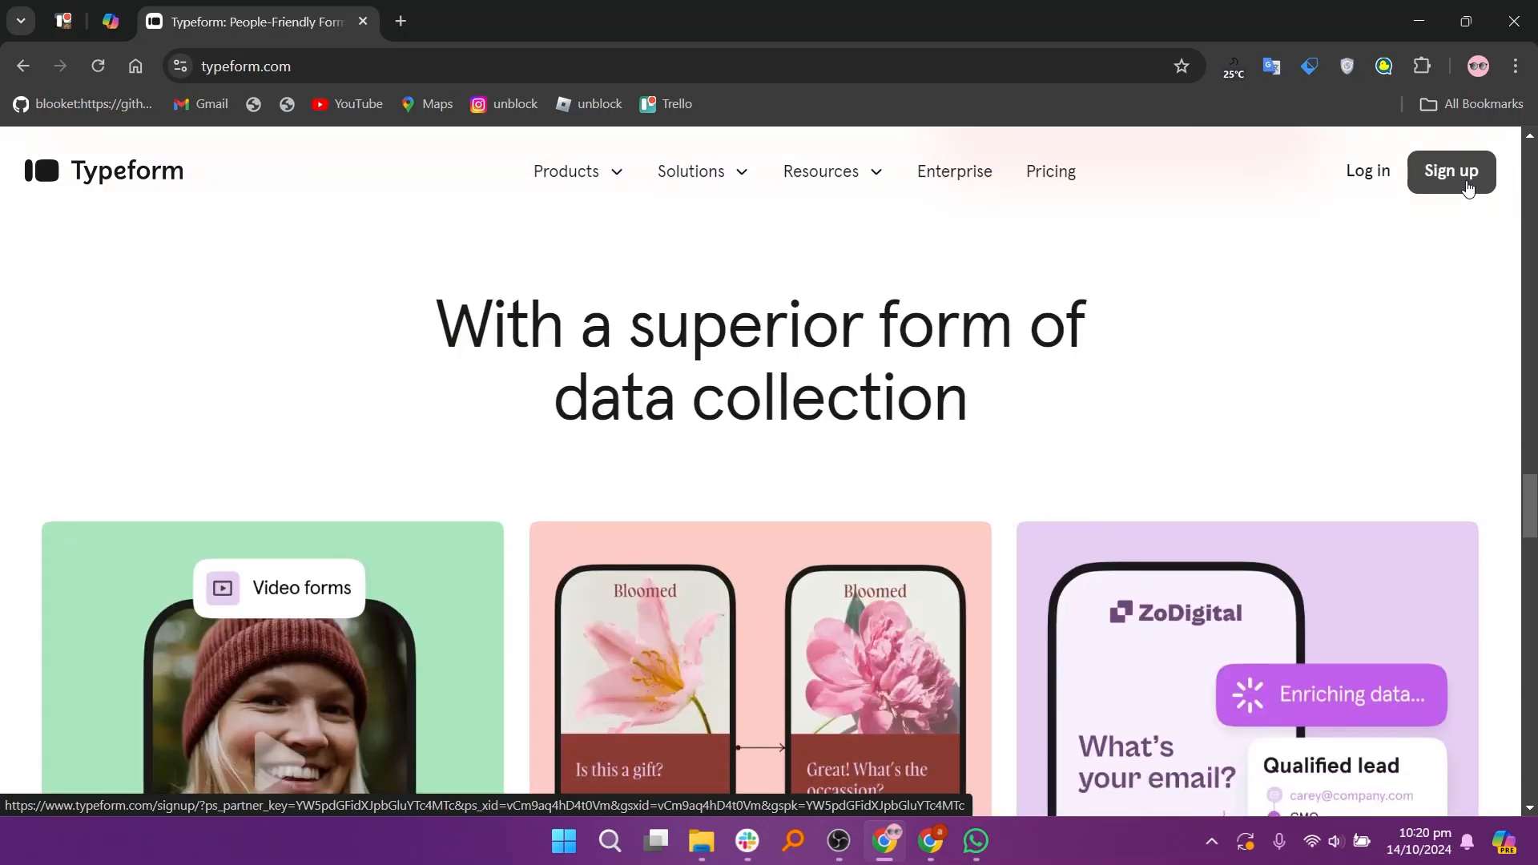
{"action": "scroll", "scroll_direction": "down", "scroll_amount": 3}
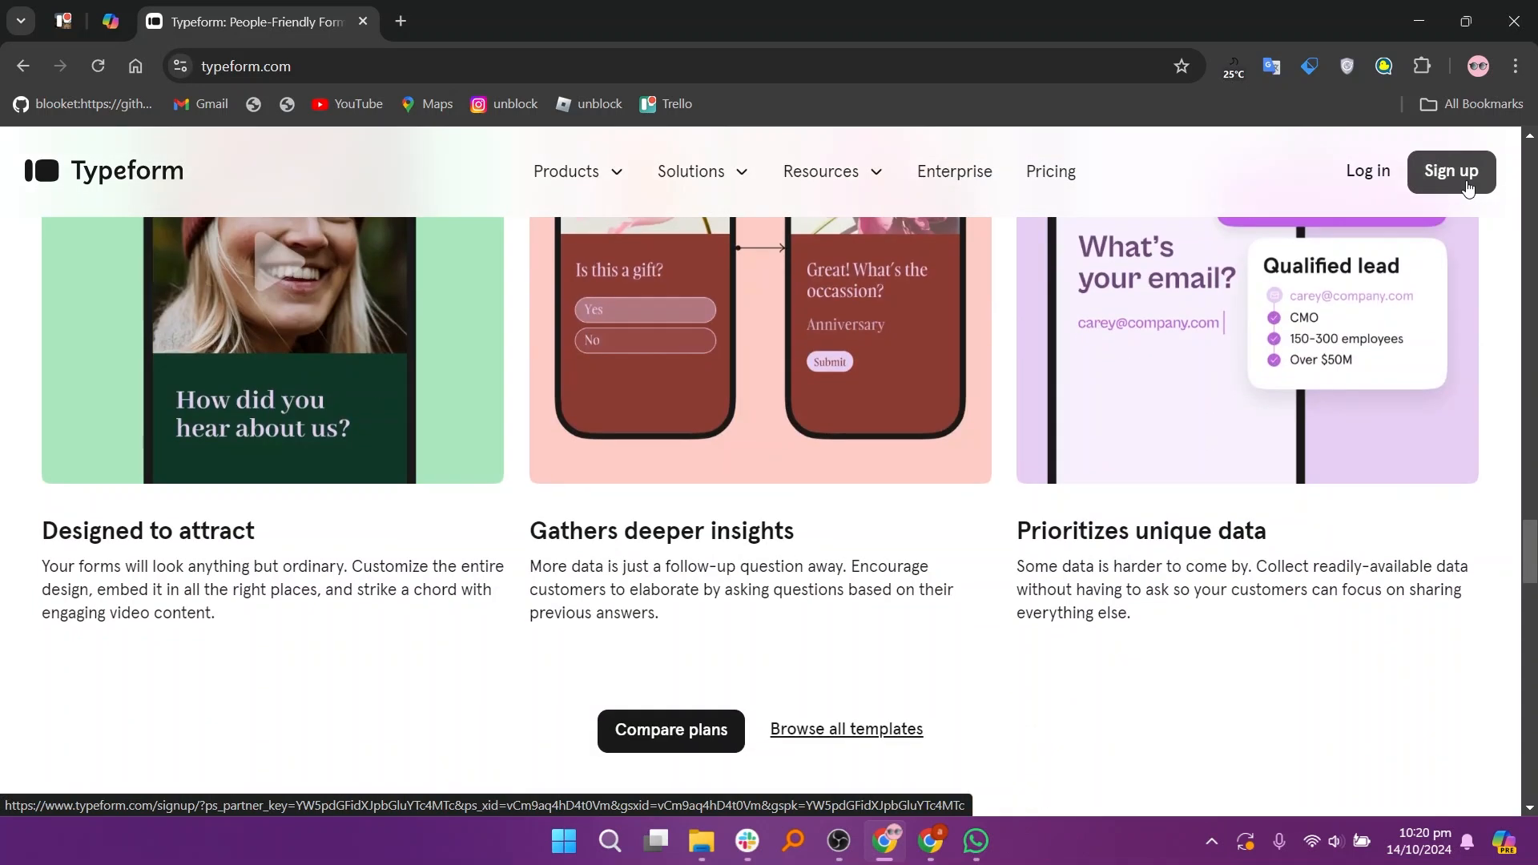
{"action": "scroll", "scroll_direction": "down", "scroll_amount": 3}
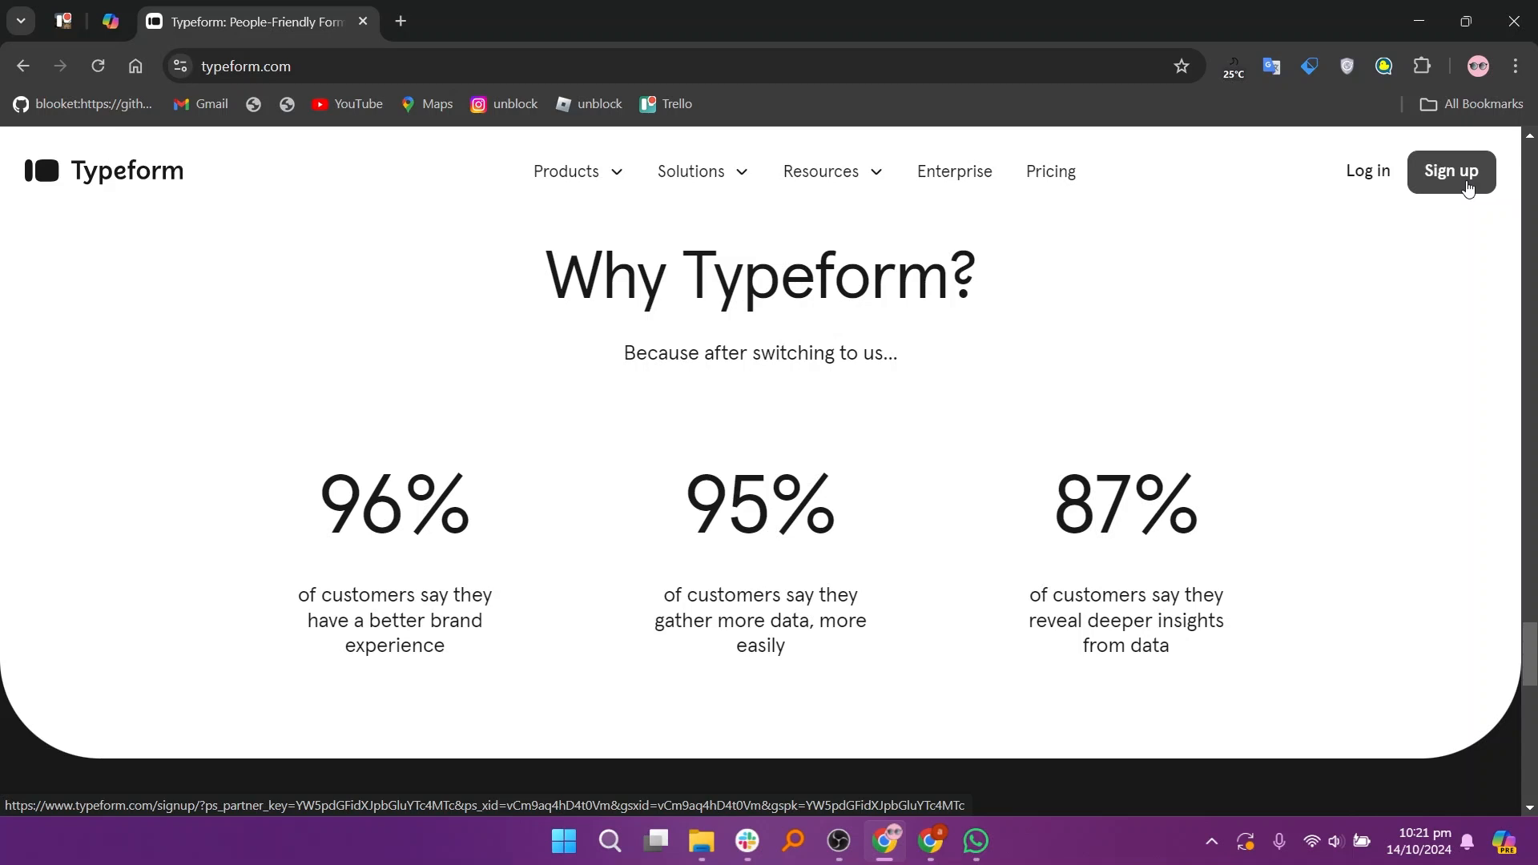
{"action": "mouse_move", "coordinate": [1064, 182]}
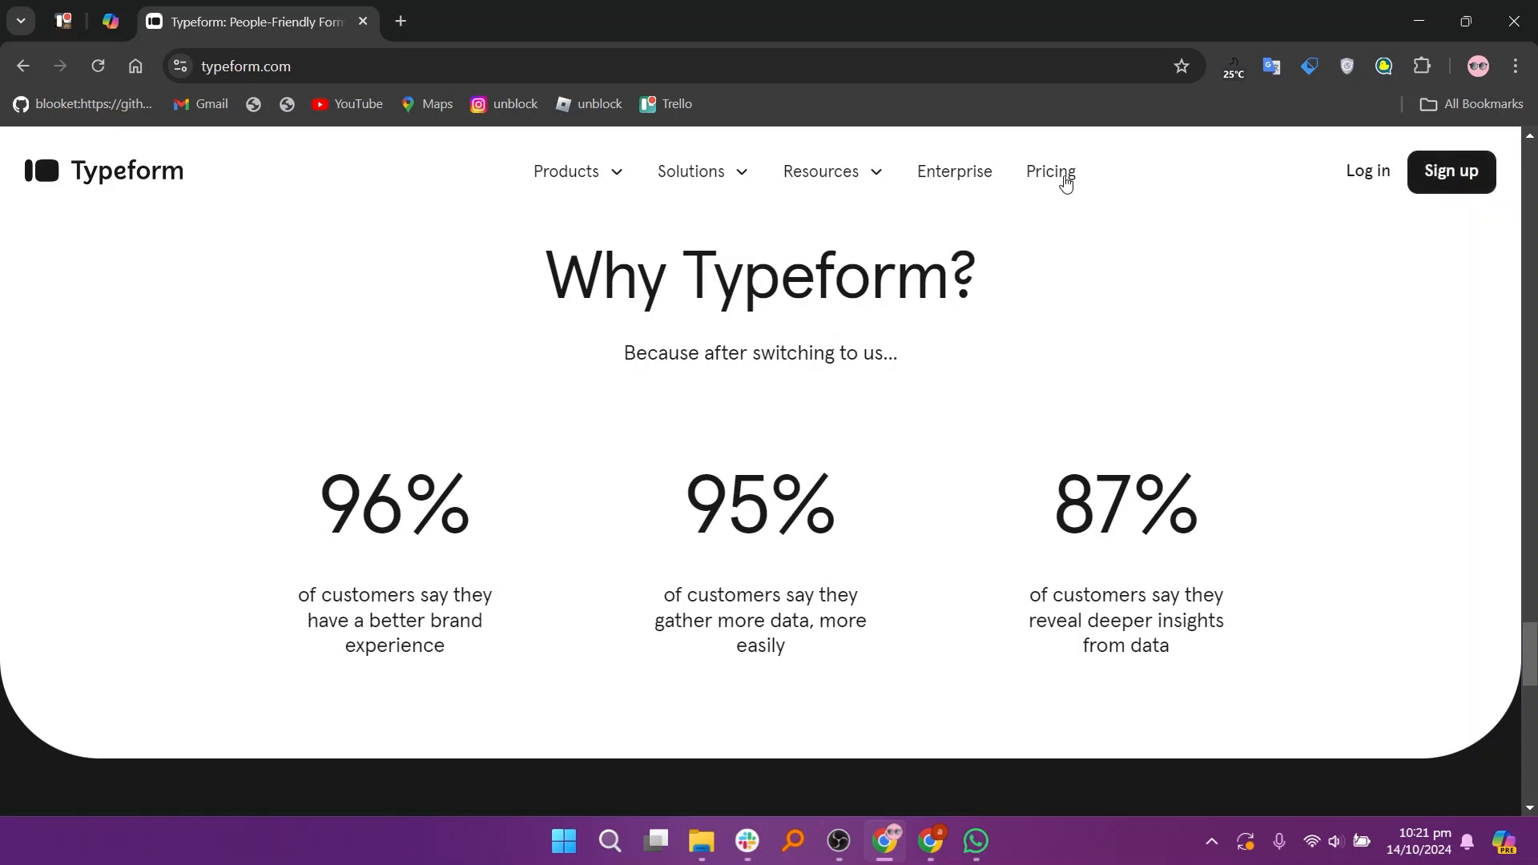
On Typeform's pricing page, review Basic to Enterprise plans, then show the Growth Essentials, Pro and Custom plans.
{"action": "left_click", "coordinate": [1049, 170]}
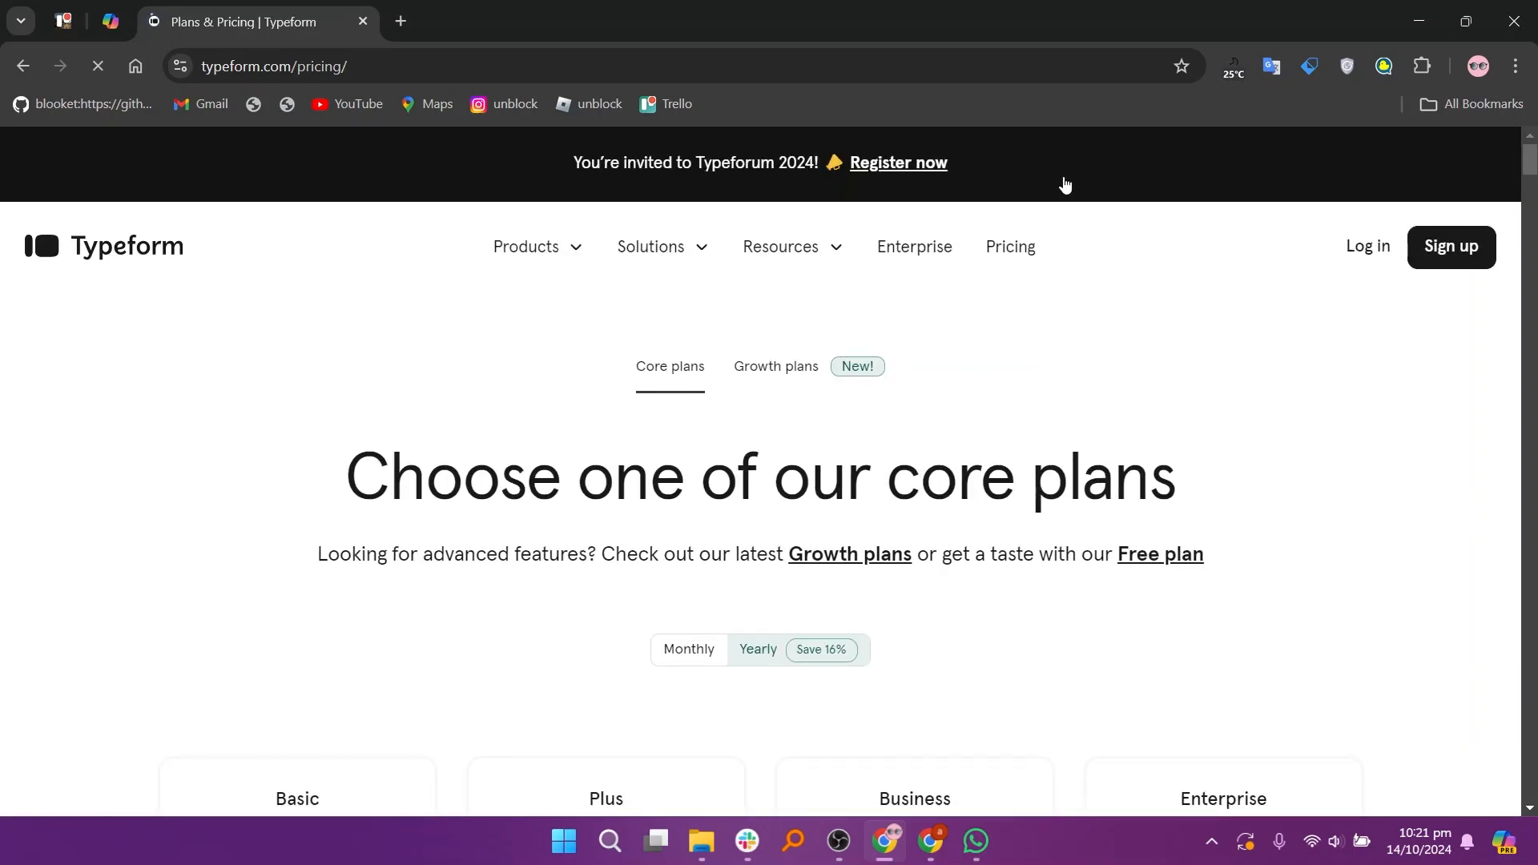
{"action": "scroll", "scroll_direction": "down", "scroll_amount": 3}
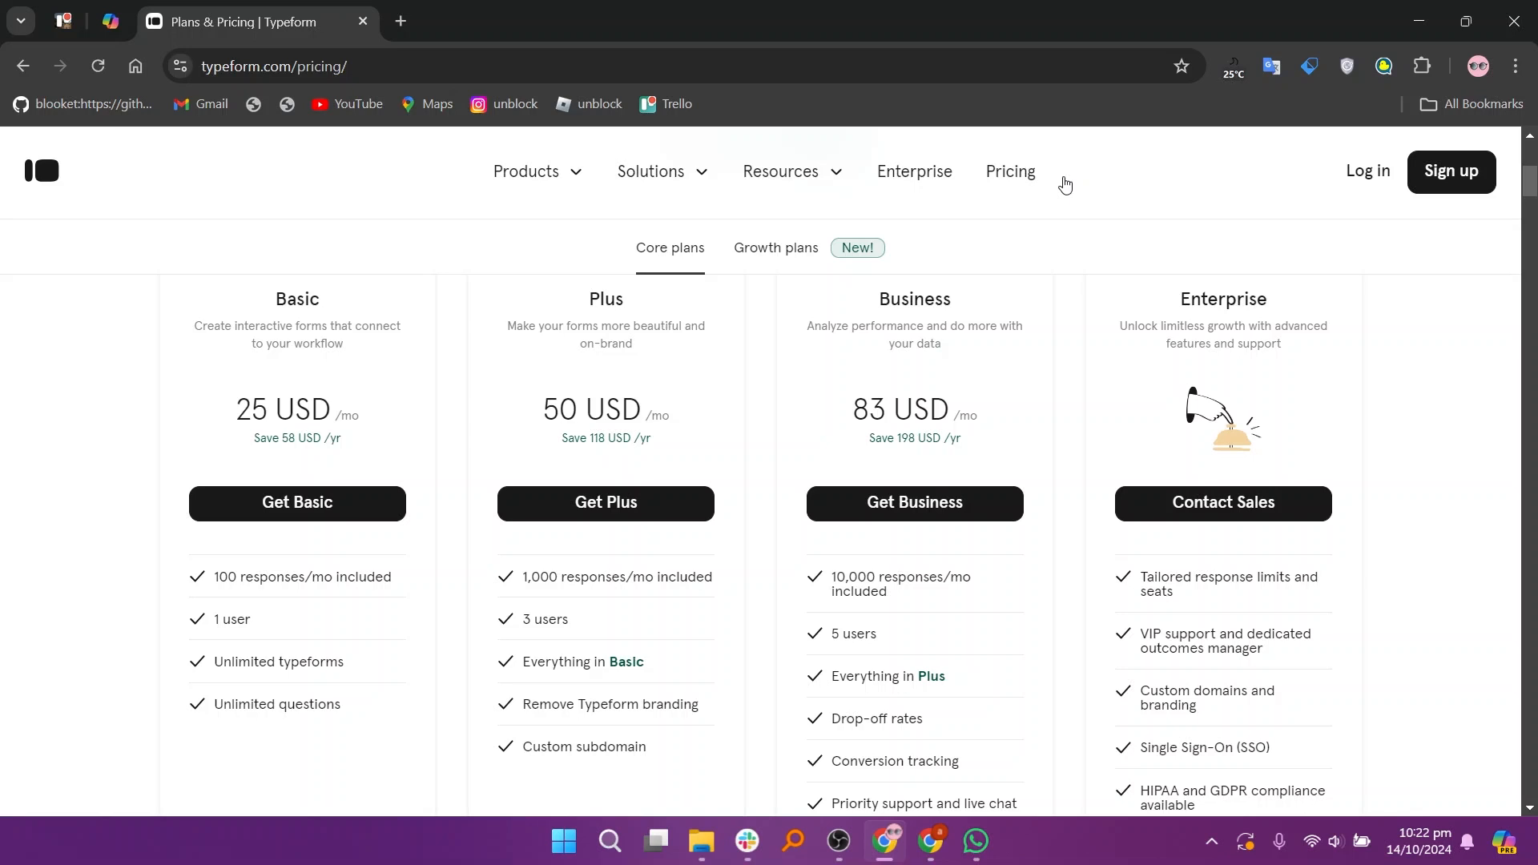
{"action": "left_click", "coordinate": [775, 247]}
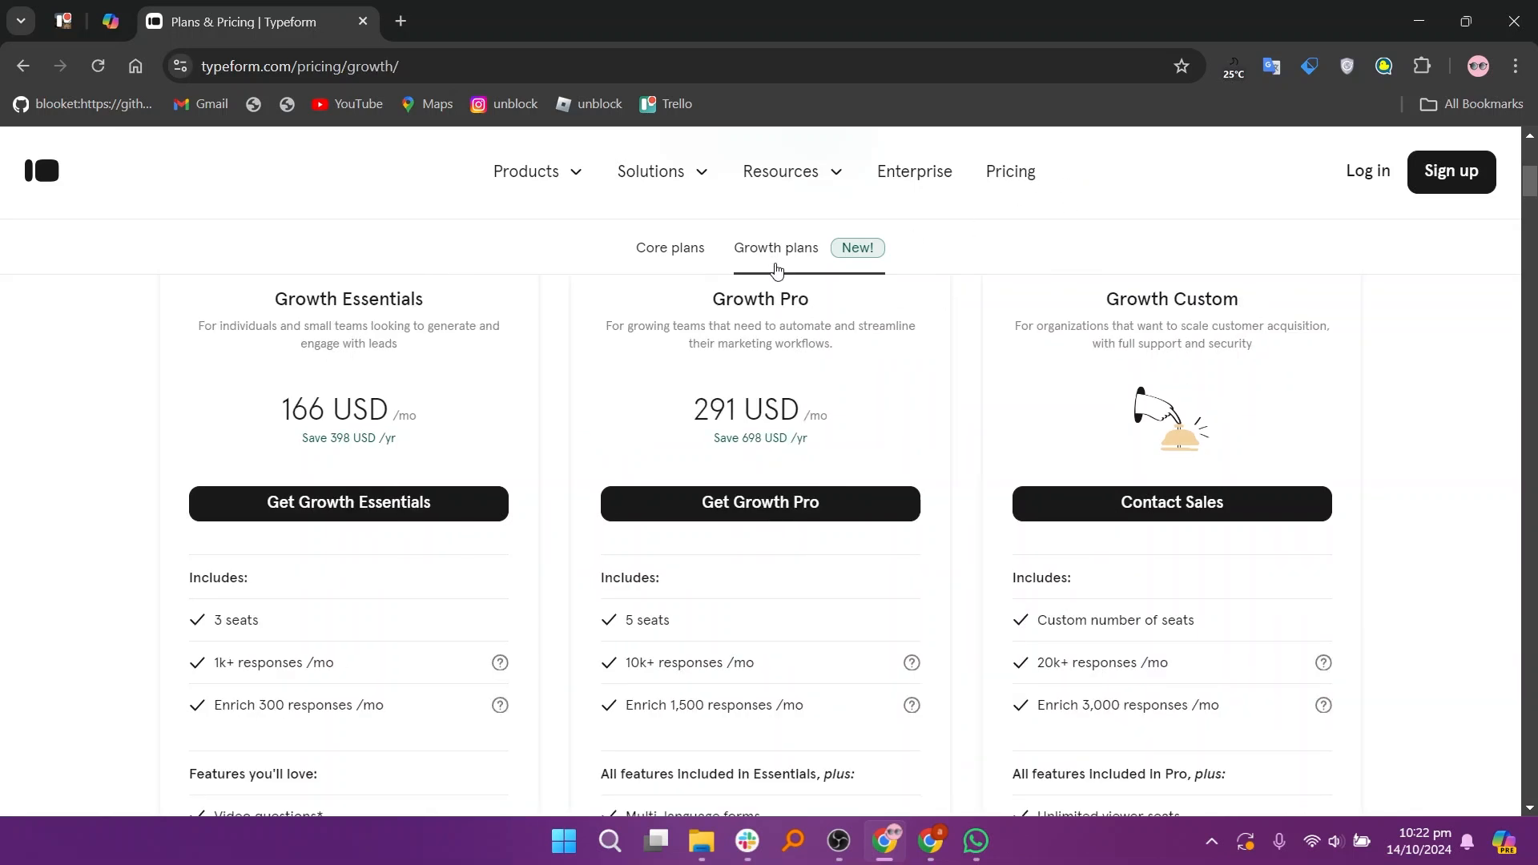